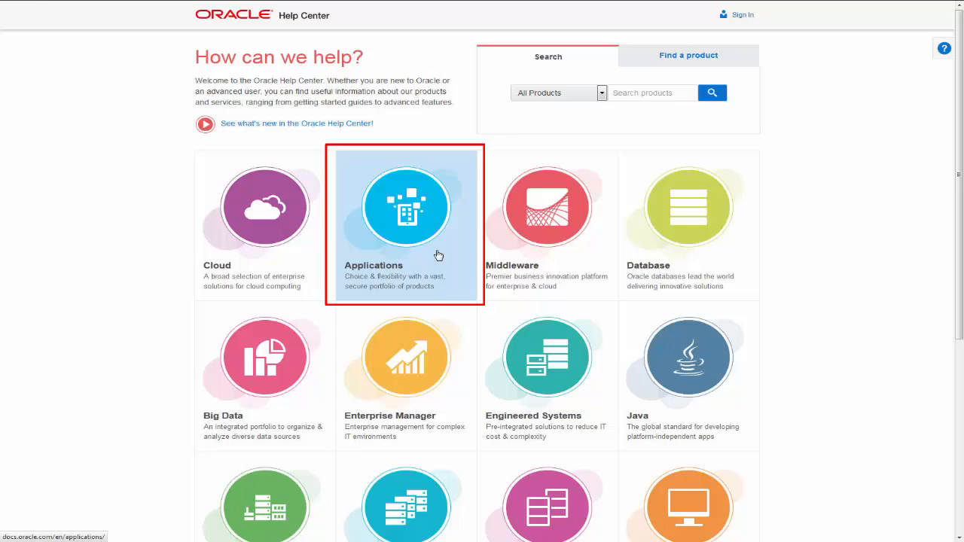
Step: Navigate from Applications through JD Edwards to the JD Edwards EnterpriseOne documentation page
{"action": "left_click", "coordinate": [407, 208]}
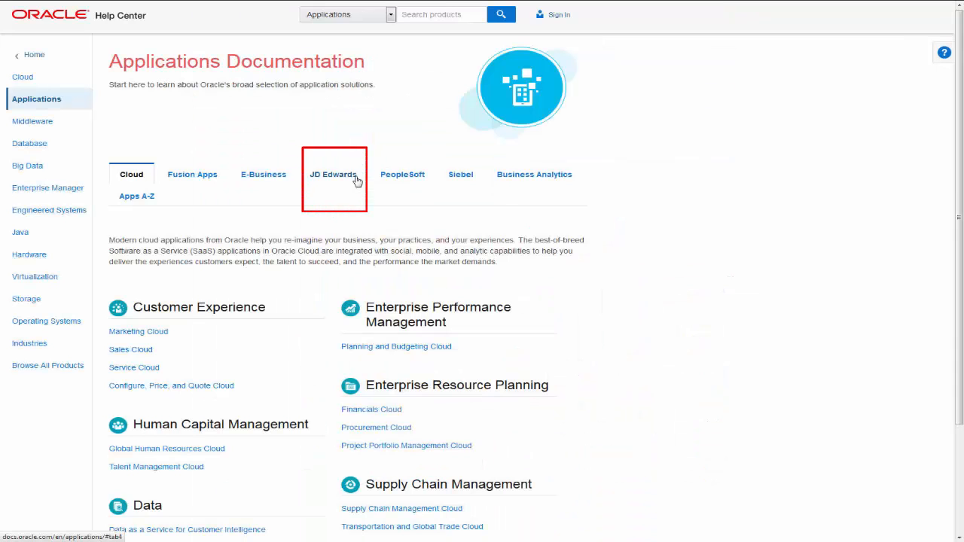
{"action": "left_click", "coordinate": [331, 174]}
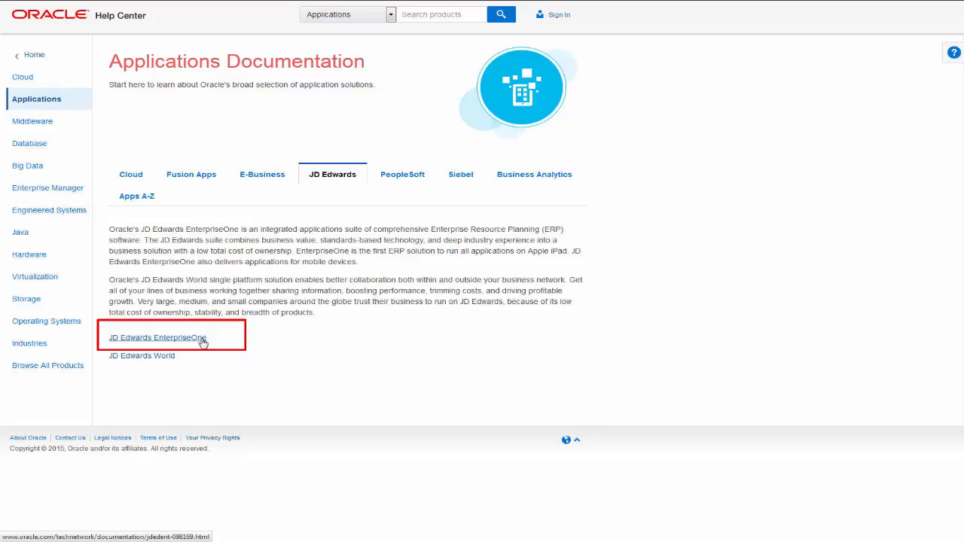
{"action": "left_click", "coordinate": [157, 337]}
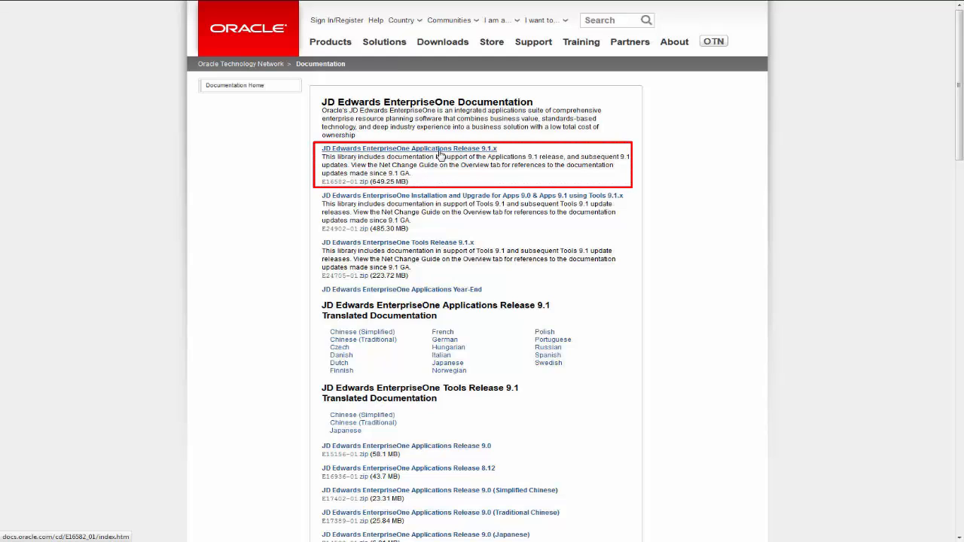
Step: Open the Applications Release 9.1.x library and show its Asset Lifecycle Management guides
{"action": "left_click", "coordinate": [410, 148]}
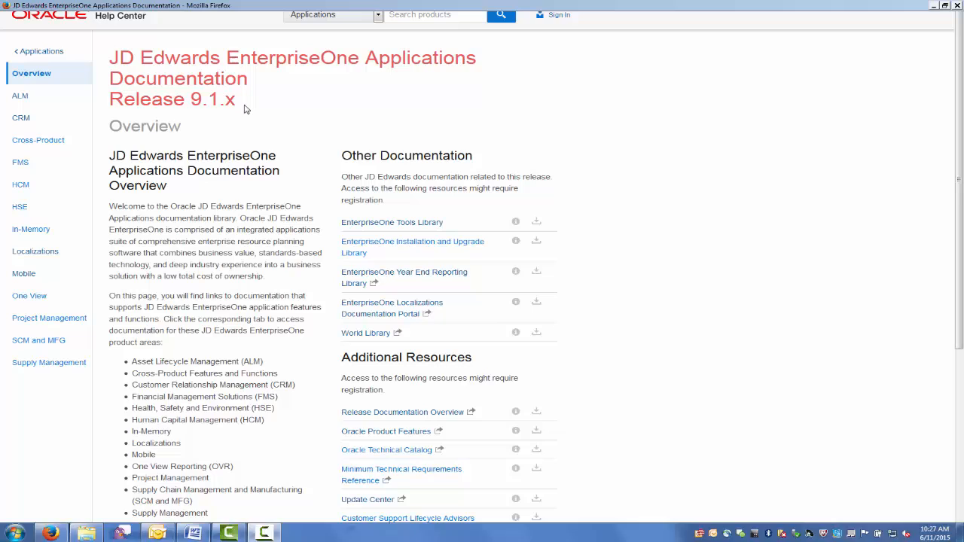
{"action": "scroll", "scroll_direction": "down", "scroll_amount": 3}
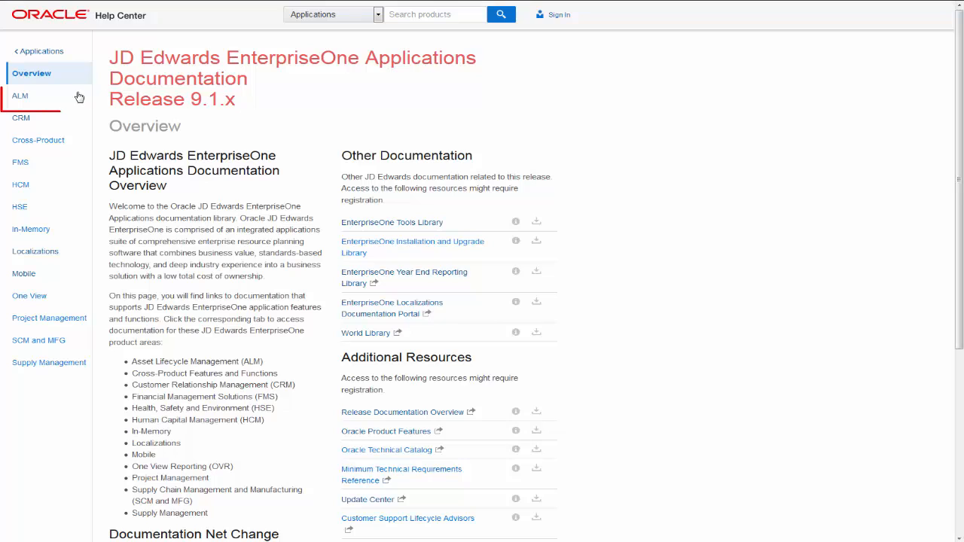
{"action": "left_click", "coordinate": [21, 96]}
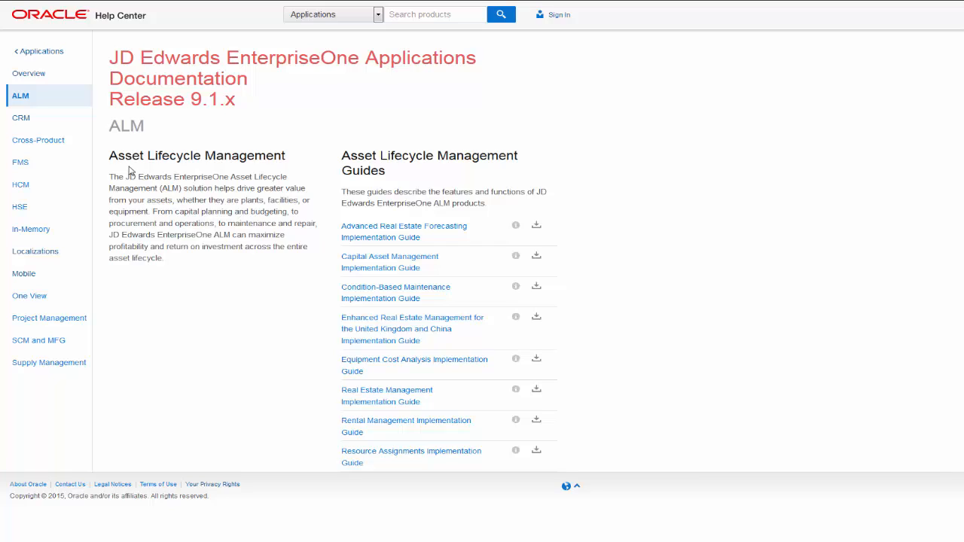
{"action": "mouse_move", "coordinate": [533, 229]}
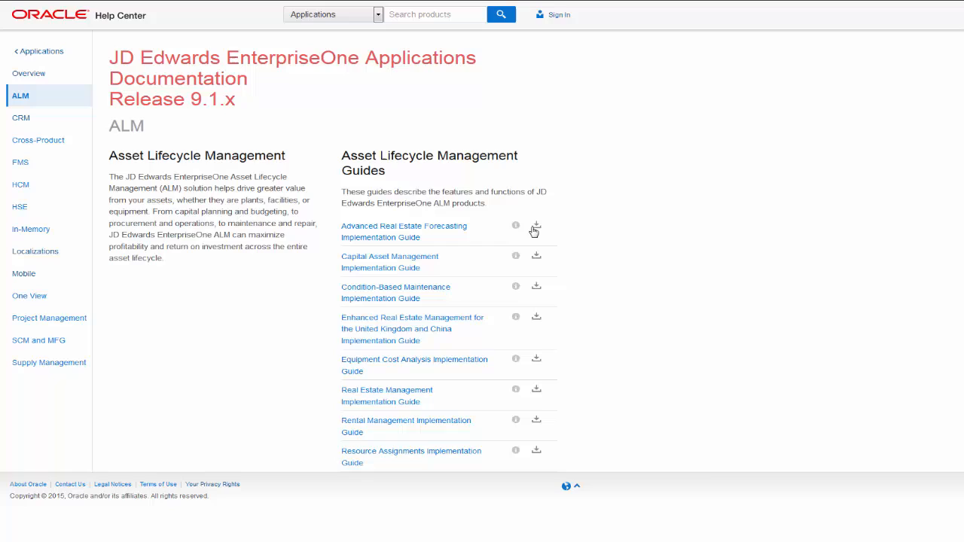
{"action": "left_click", "coordinate": [536, 228]}
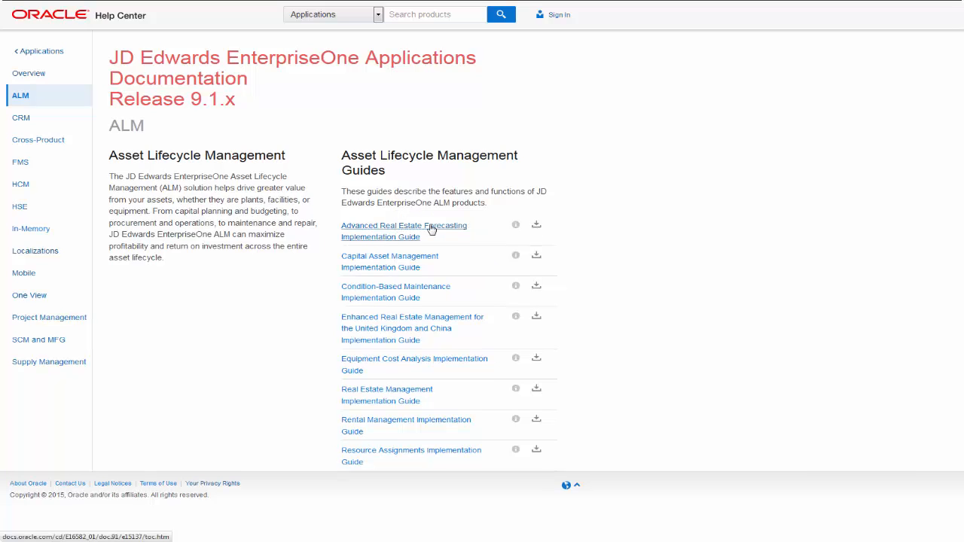
Step: Preview the Advanced Real Estate Forecasting Implementation Guide, then go to the Tools Release 9.1.x library
{"action": "left_click", "coordinate": [404, 232]}
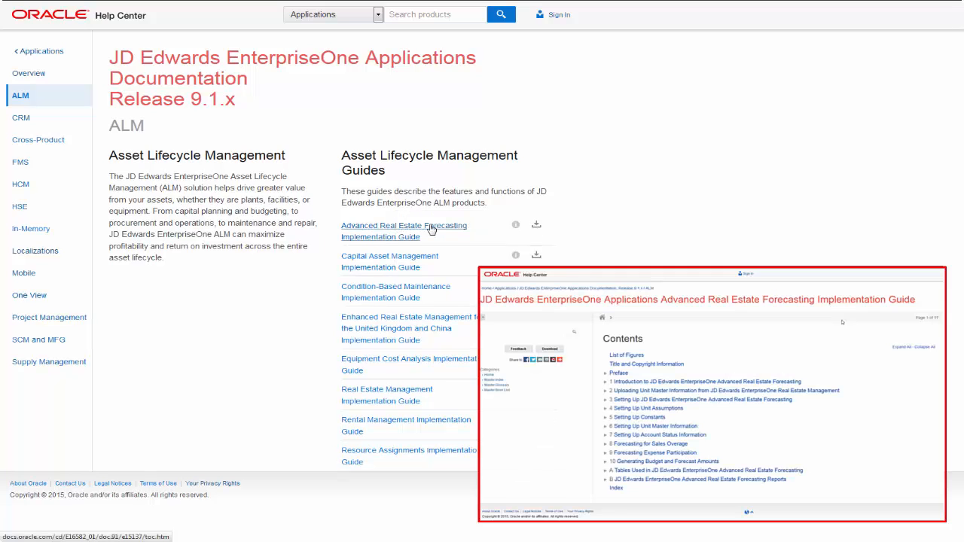
{"action": "left_click", "coordinate": [536, 224]}
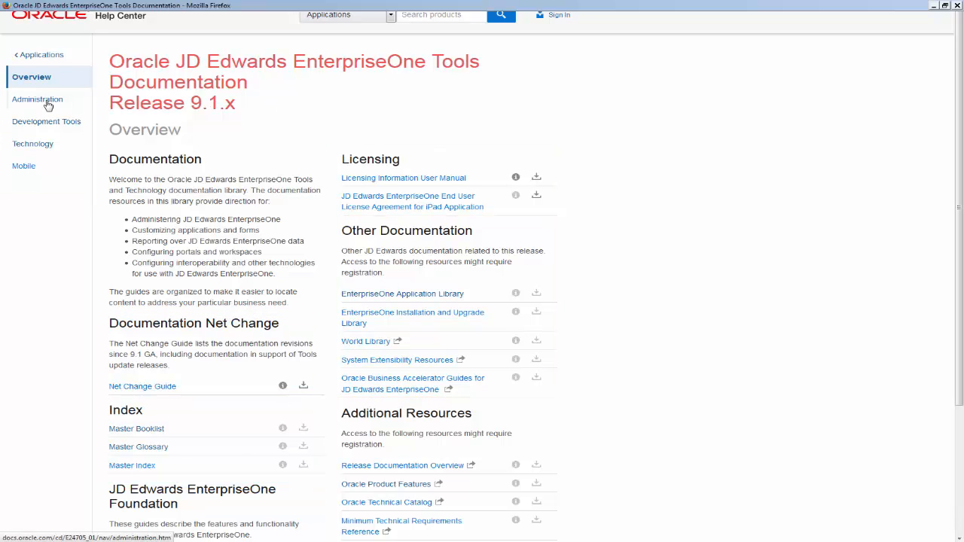
{"action": "left_click", "coordinate": [36, 100]}
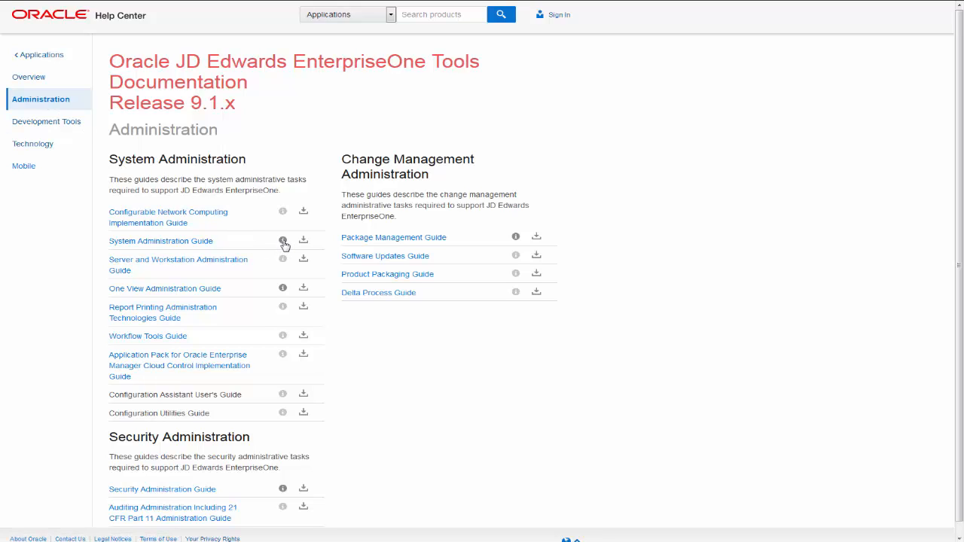
{"action": "mouse_move", "coordinate": [284, 241]}
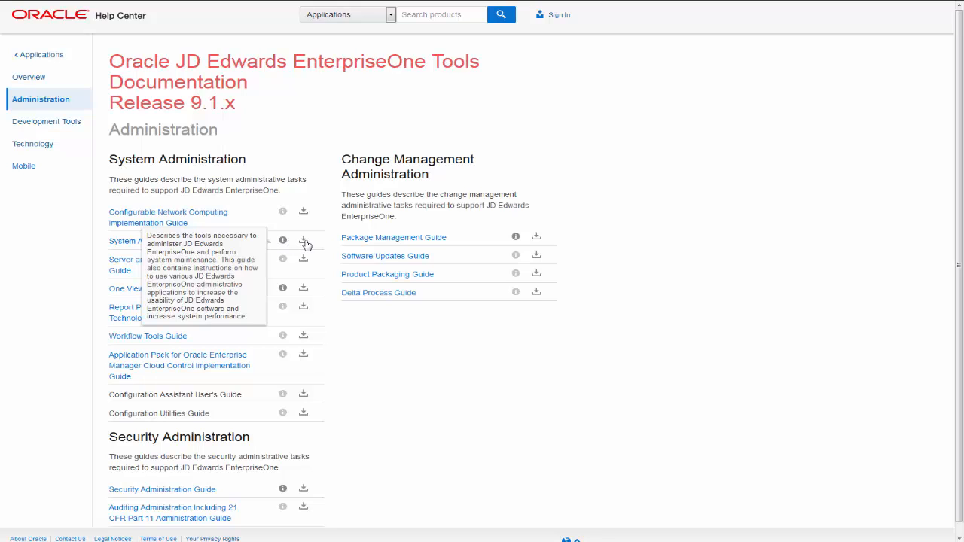
{"action": "left_click", "coordinate": [303, 239]}
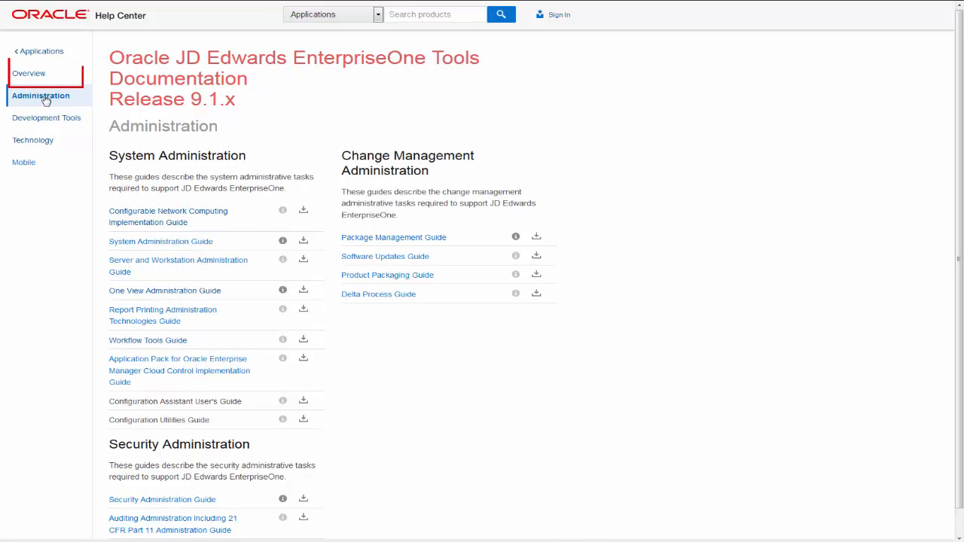
{"action": "left_click", "coordinate": [29, 72]}
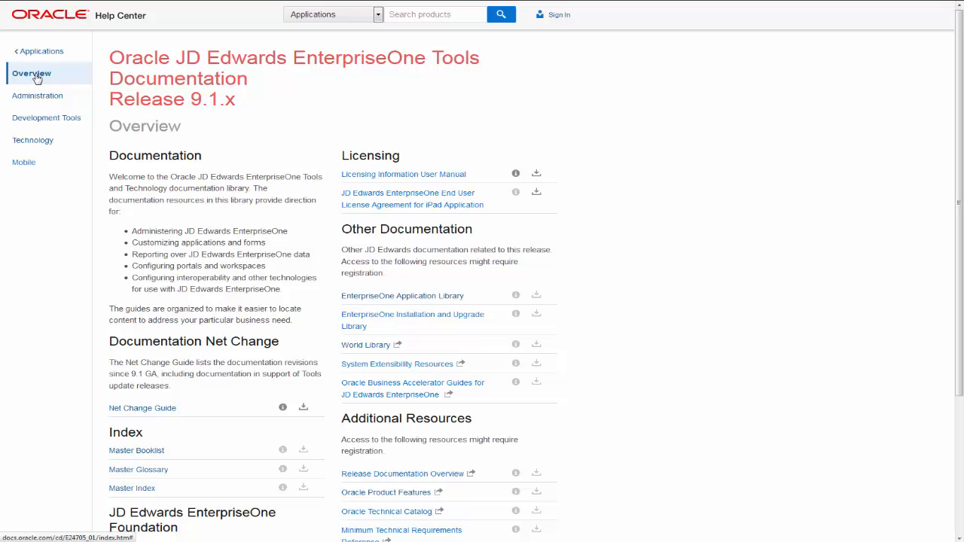
{"action": "mouse_move", "coordinate": [142, 406]}
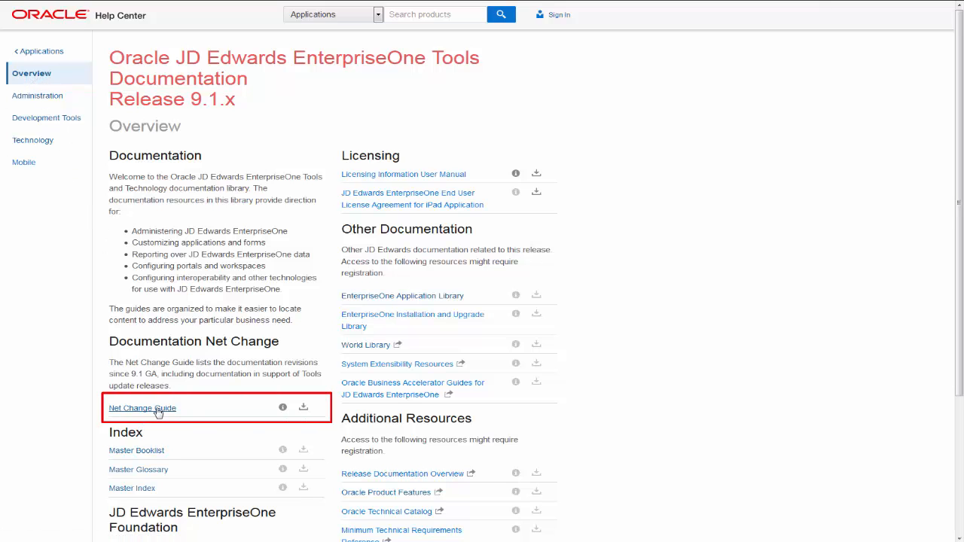
Step: View the Tools Net Change Guide's Release 9.1 Update 4 contents, then scroll the Applications overview to its Index links
{"action": "left_click", "coordinate": [141, 407]}
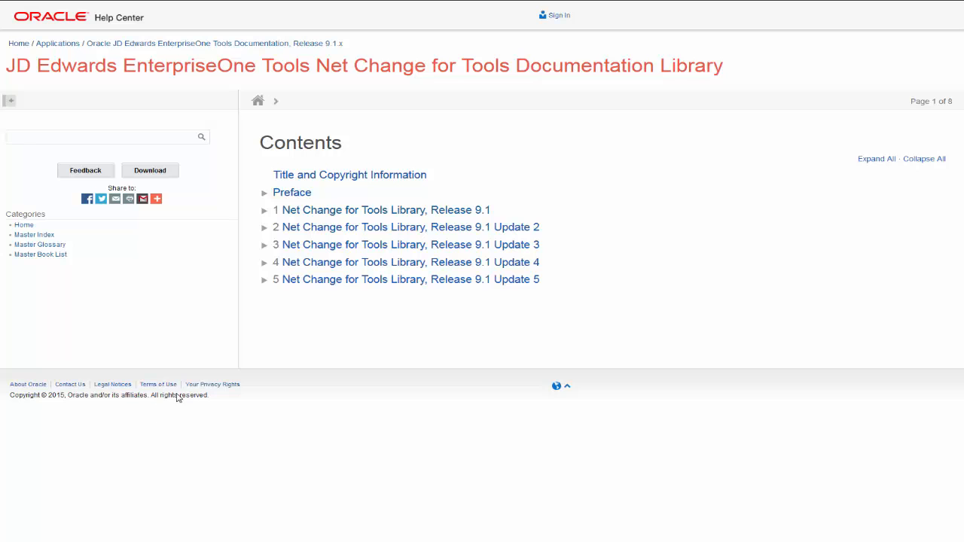
{"action": "left_click", "coordinate": [265, 262]}
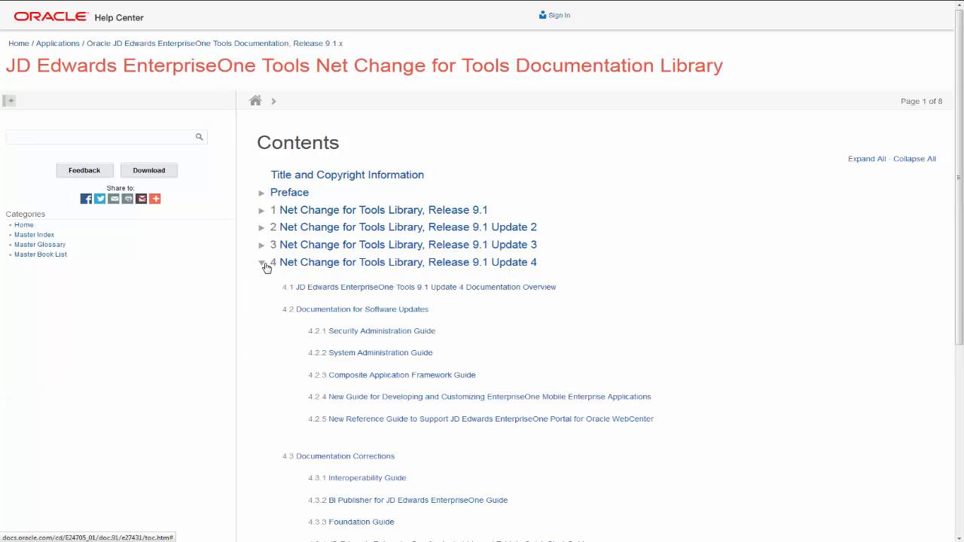
{"action": "scroll", "scroll_direction": "down", "scroll_amount": 3}
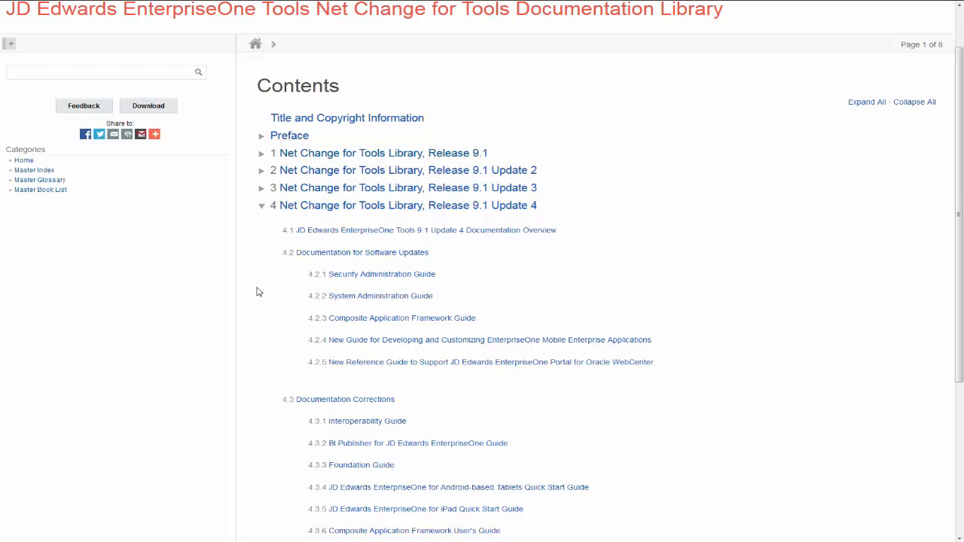
{"action": "scroll", "scroll_direction": "down", "scroll_amount": 3}
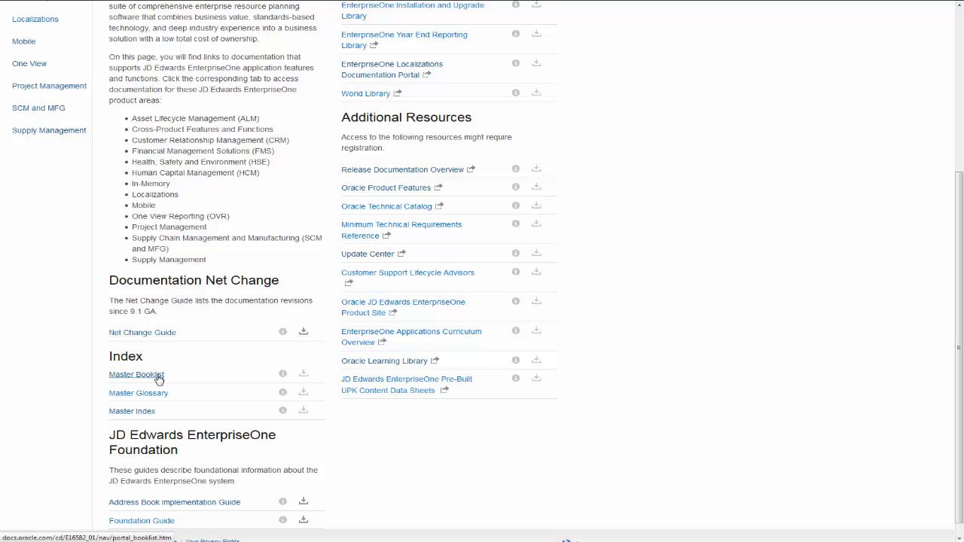
{"action": "left_click", "coordinate": [135, 374]}
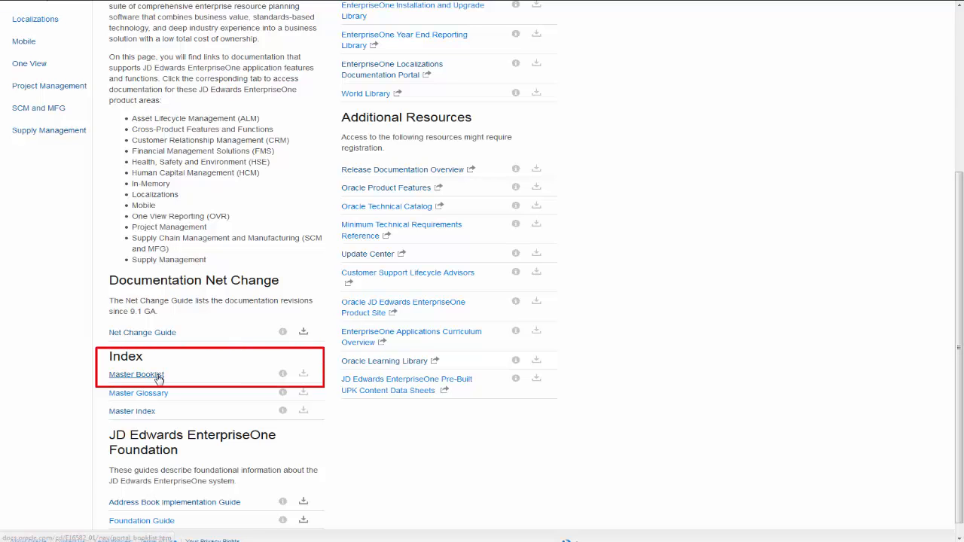
{"action": "left_click", "coordinate": [136, 373]}
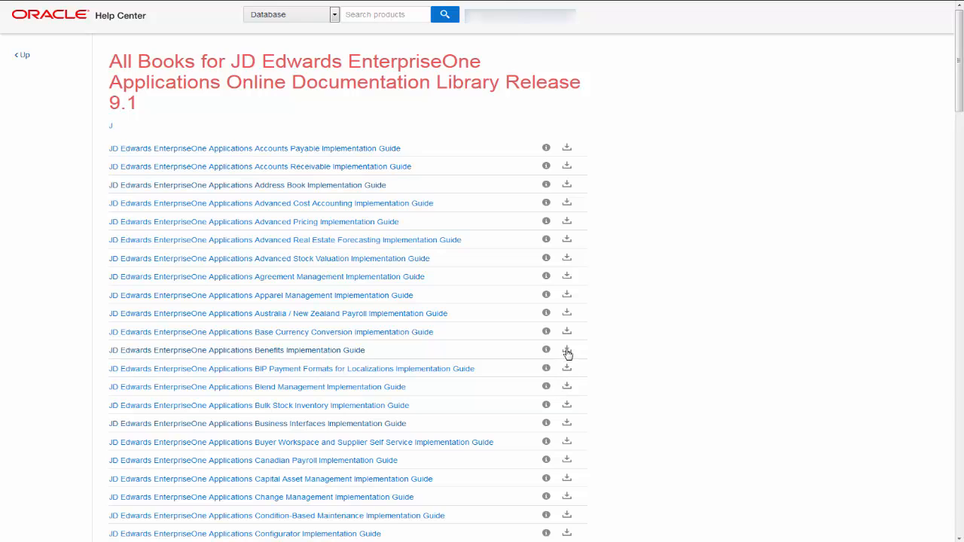
{"action": "mouse_move", "coordinate": [566, 349]}
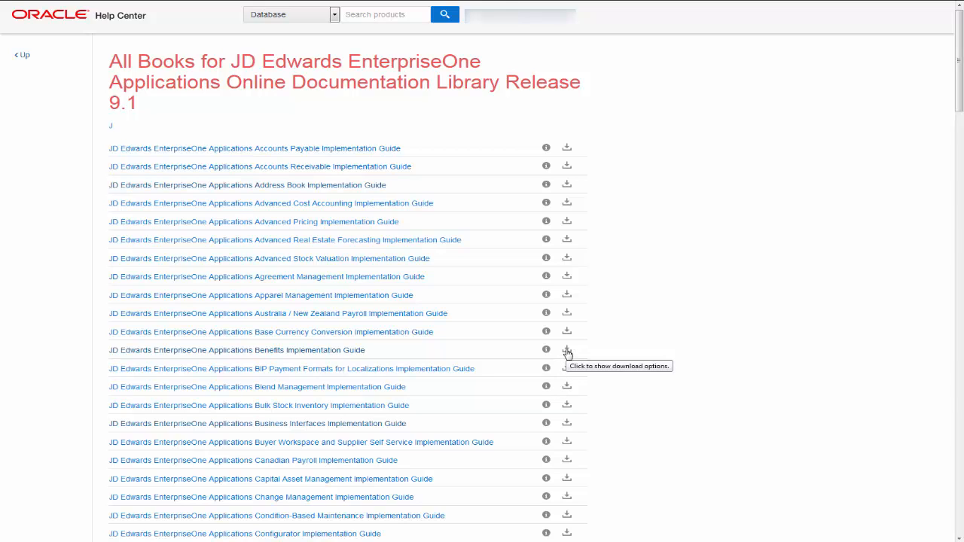
{"action": "mouse_move", "coordinate": [566, 349]}
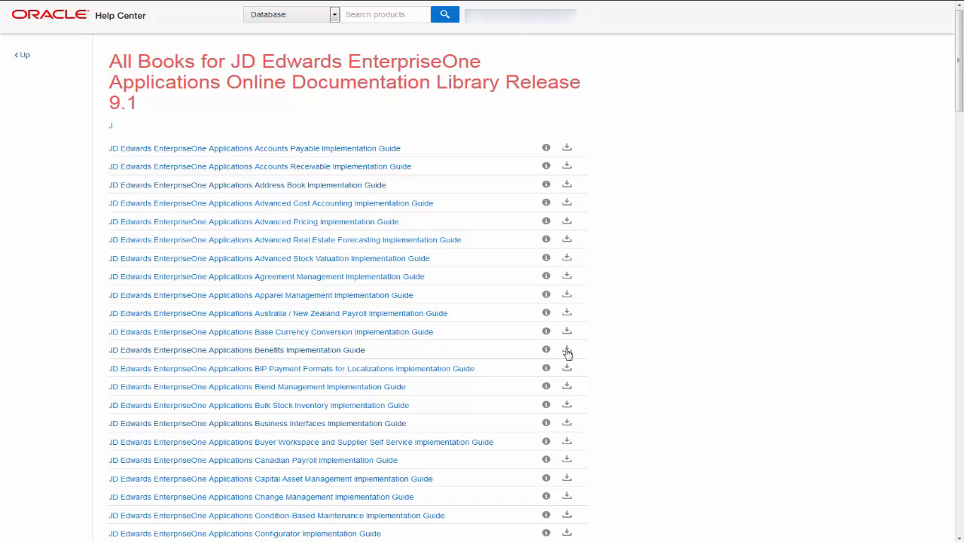
{"action": "left_click", "coordinate": [566, 350]}
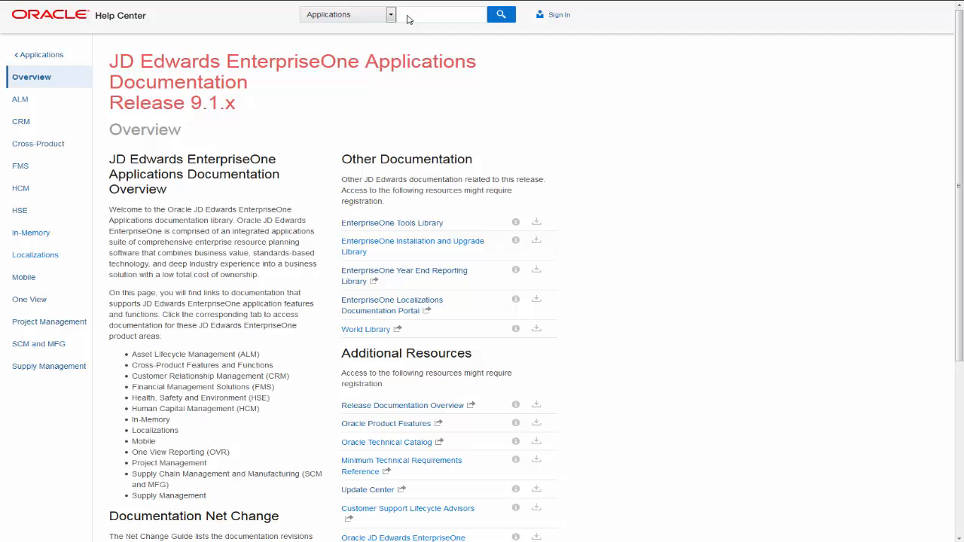
{"action": "type", "text": "Sales Order Entry"}
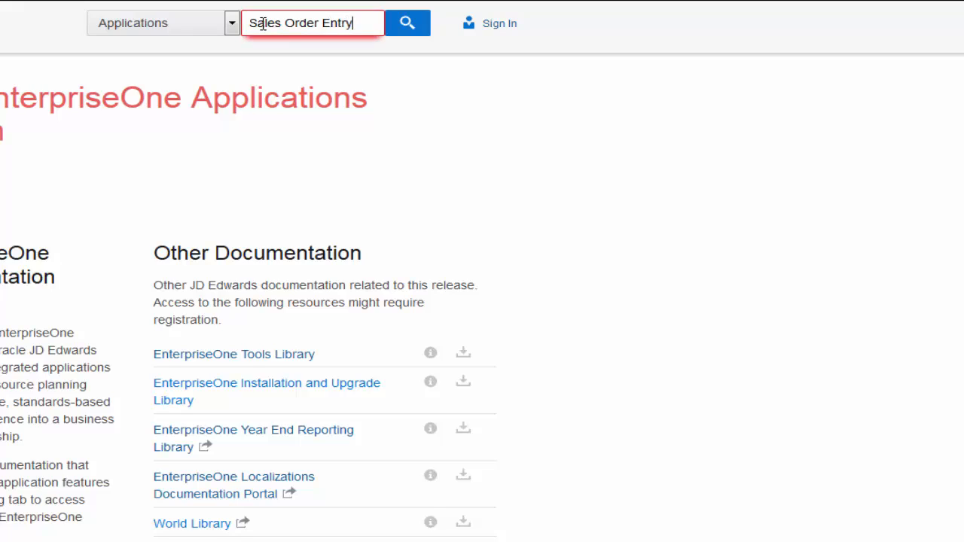
{"action": "left_click", "coordinate": [407, 22]}
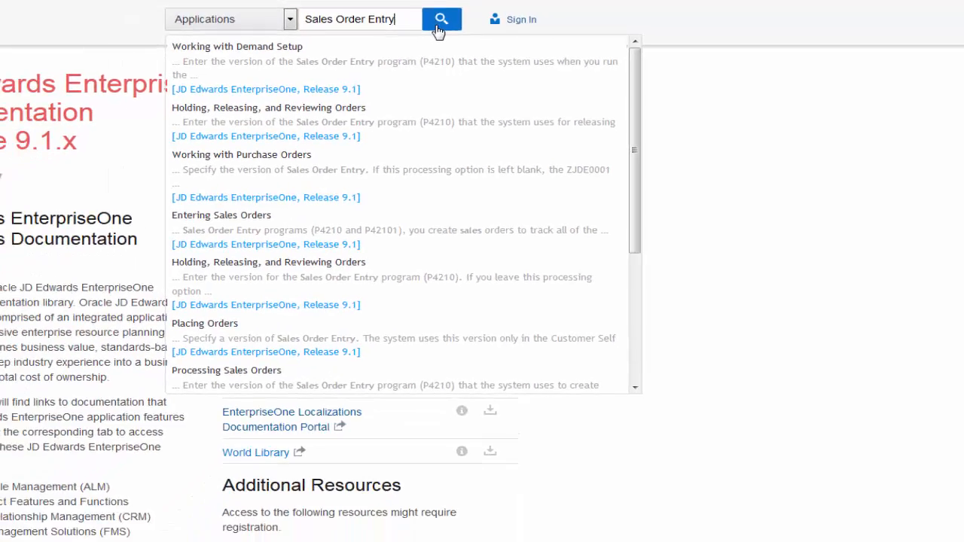
{"action": "left_click", "coordinate": [440, 18]}
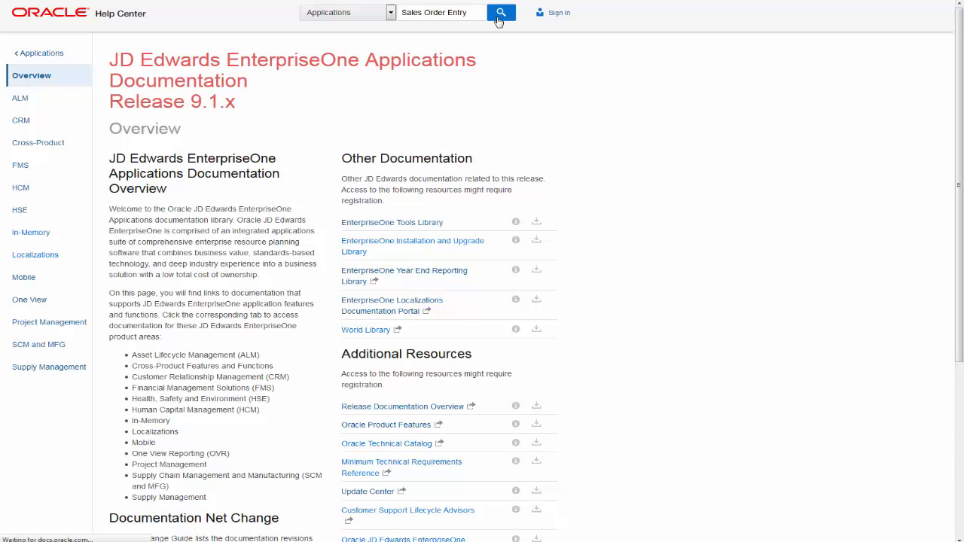
{"action": "left_click", "coordinate": [501, 12]}
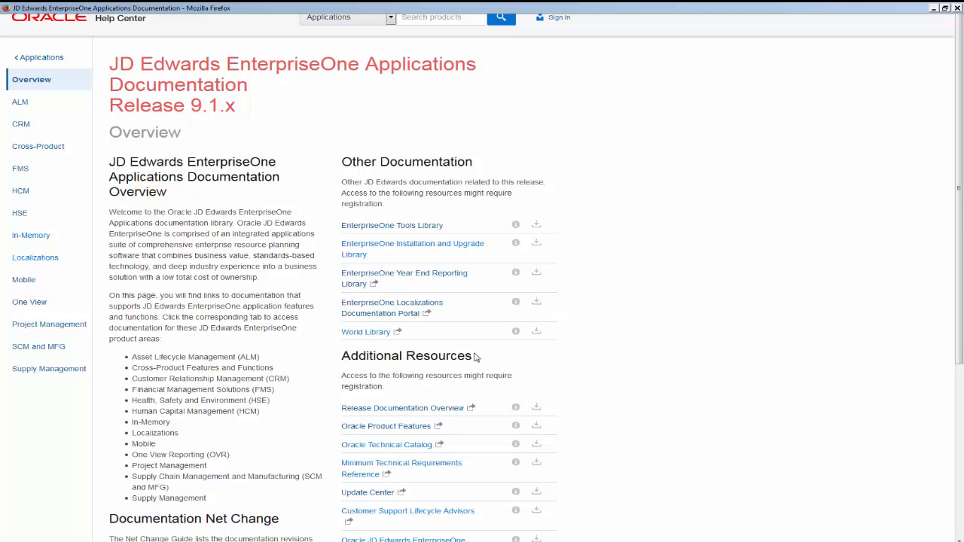
Step: Choose French in the page-bottom language selector to open the translated Localizations 9.1 library
{"action": "scroll", "scroll_direction": "down", "scroll_amount": 3}
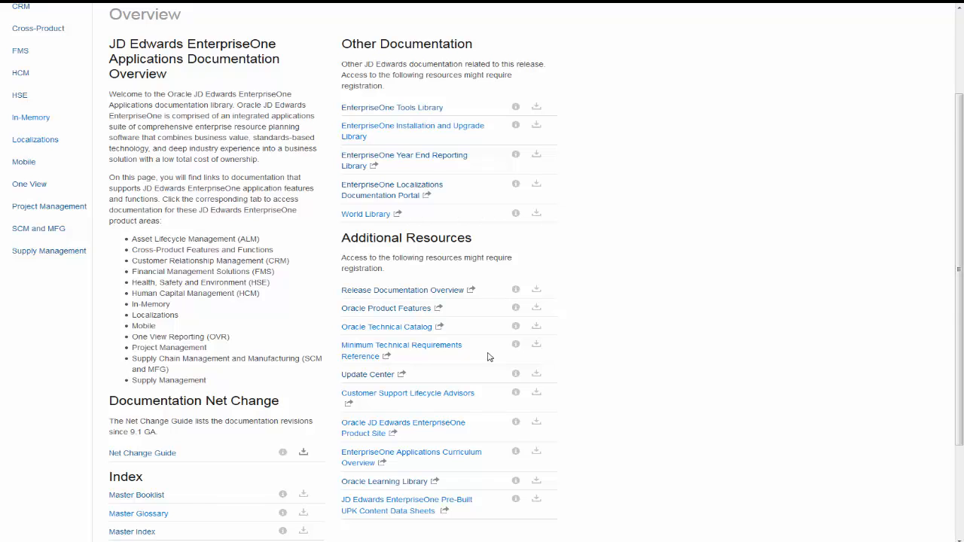
{"action": "scroll", "scroll_direction": "down", "scroll_amount": 3}
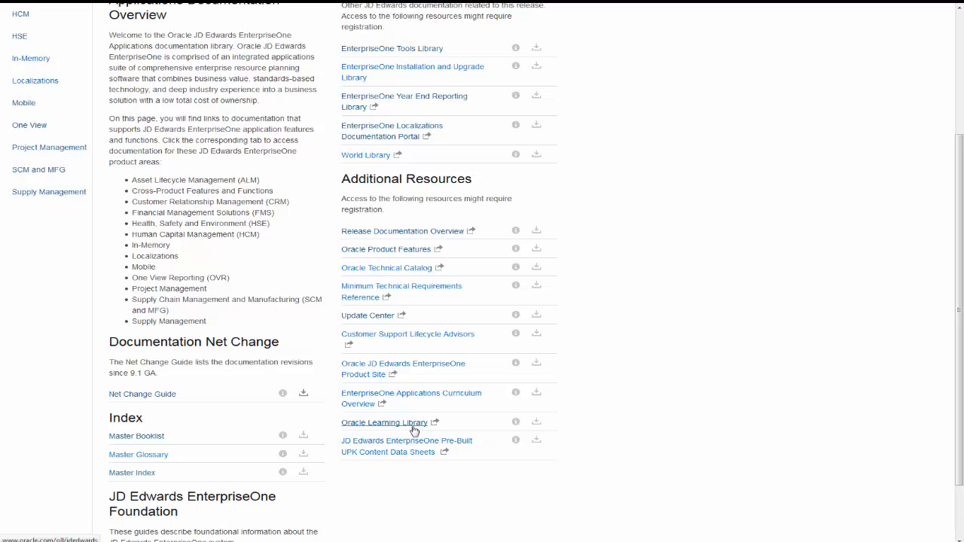
{"action": "left_click", "coordinate": [384, 422]}
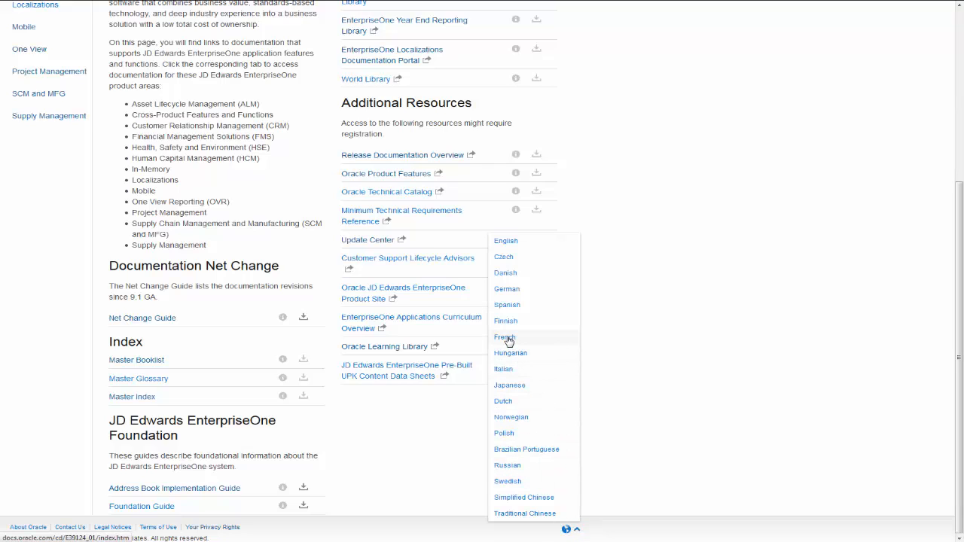
{"action": "left_click", "coordinate": [505, 337]}
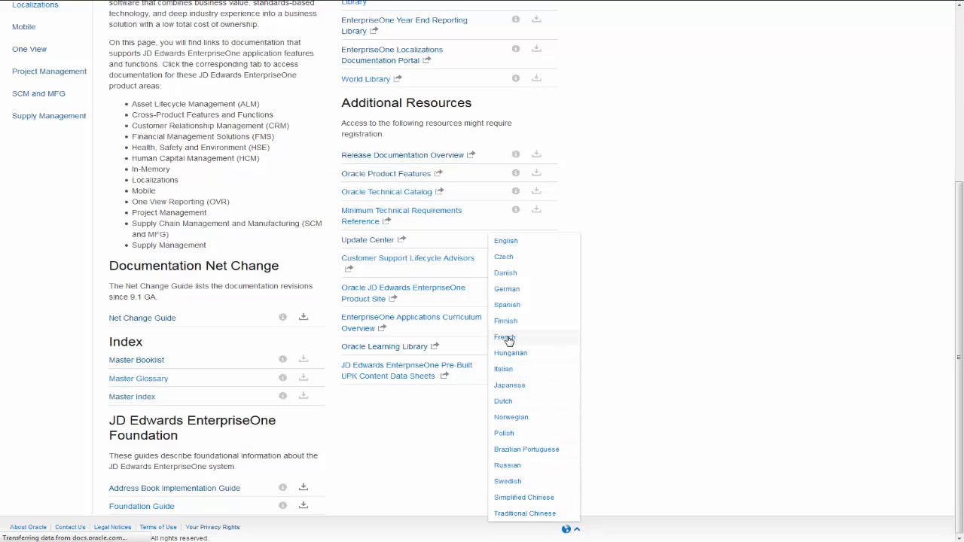
{"action": "left_click", "coordinate": [504, 337]}
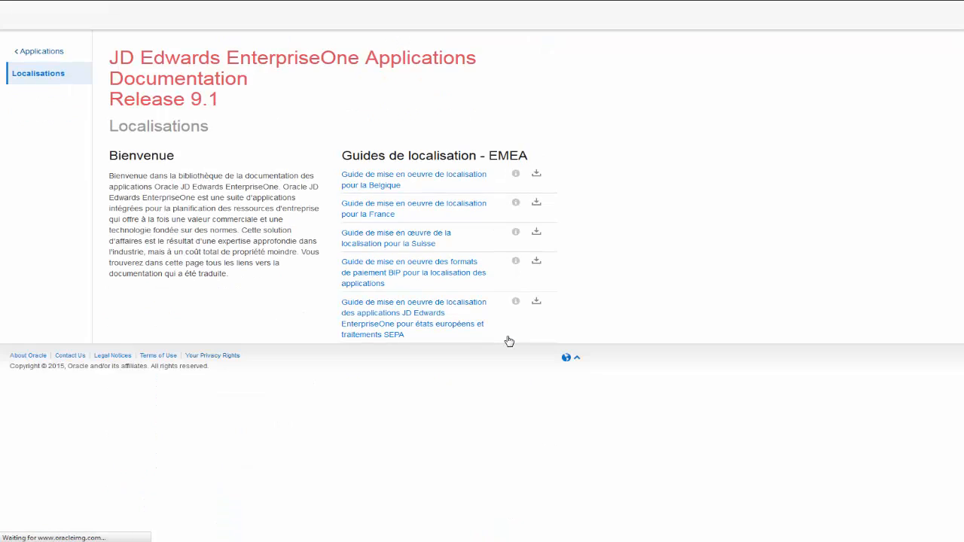